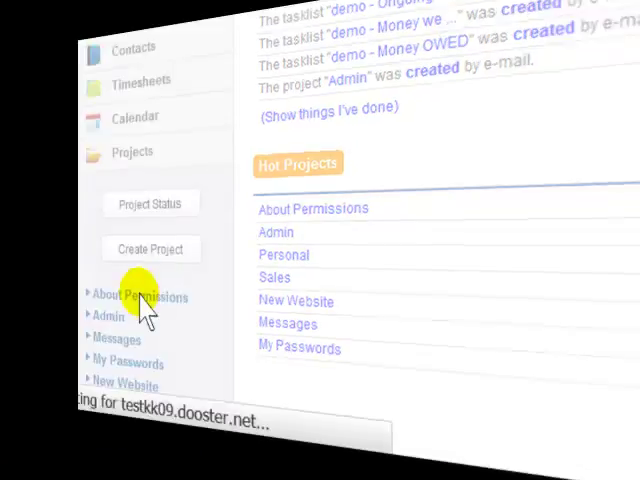
# - Show the About Permissions project's people page, where Mike is listed with view-only access
pyautogui.click(138, 296)
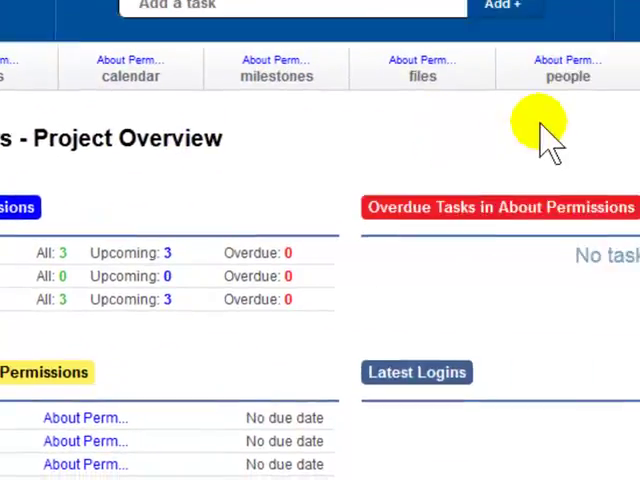
pyautogui.click(568, 76)
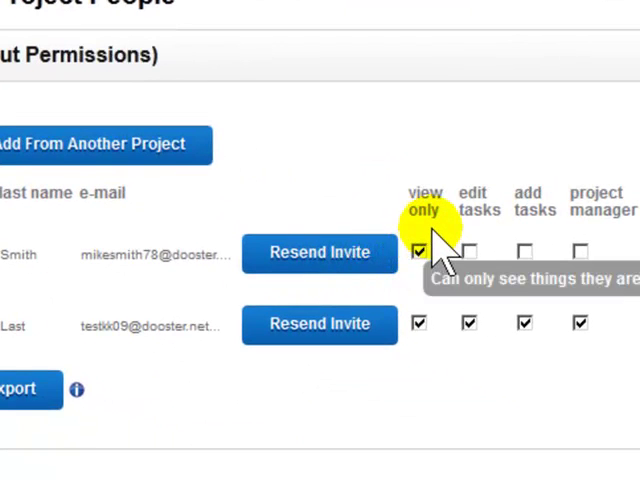
pyautogui.moveTo(510, 240)
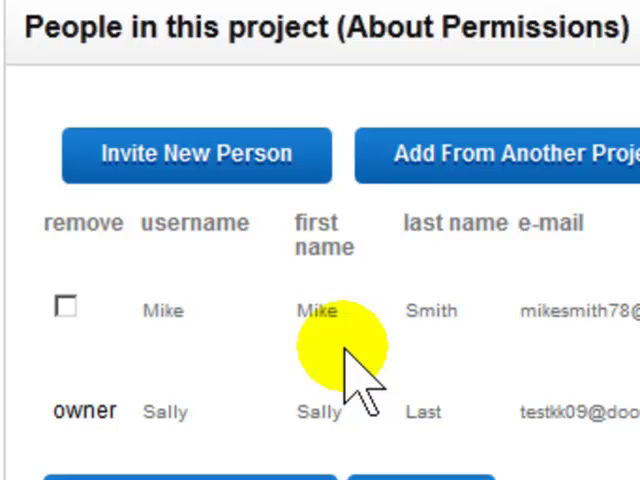
# - View the About Permissions task list as Mike, showing only his three assigned tasks
pyautogui.click(228, 112)
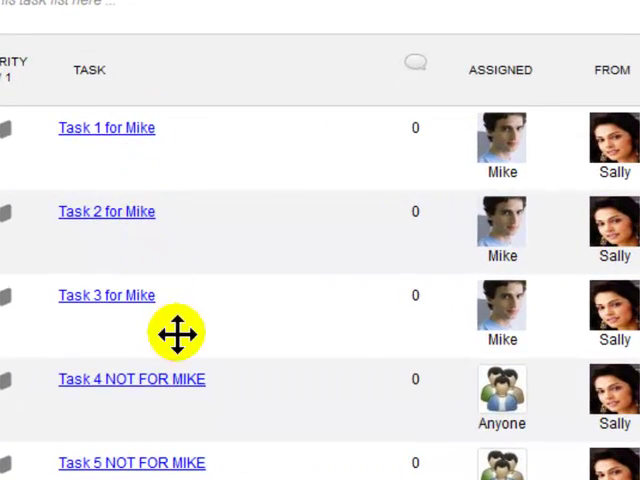
pyautogui.moveTo(456, 148)
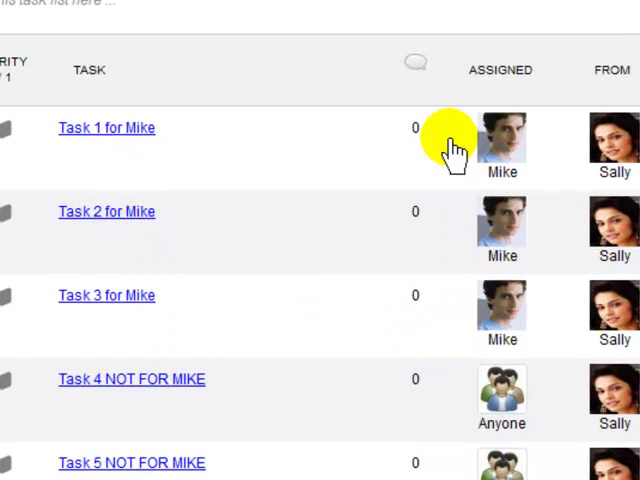
pyautogui.scroll(3)
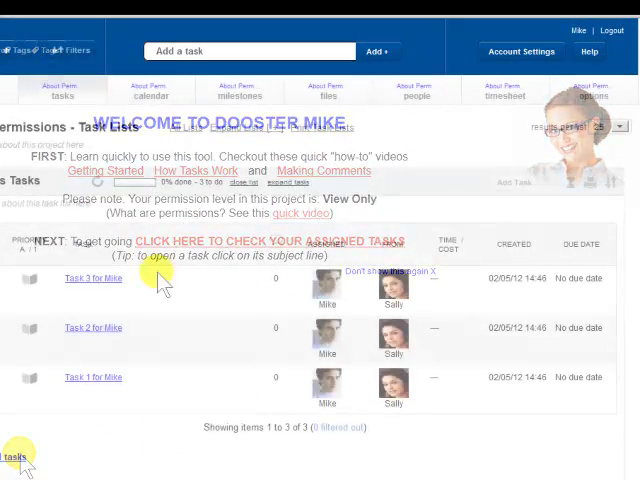
# - Dismiss the welcome banner and bring up Task 3 for Mike in the Edit Task dialog
pyautogui.click(424, 272)
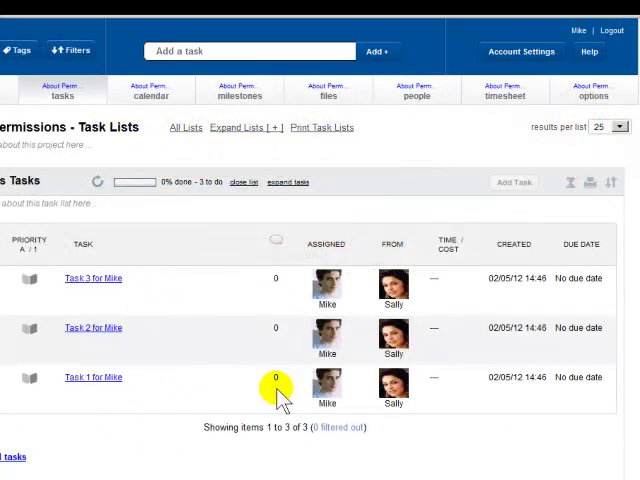
pyautogui.scroll(-3)
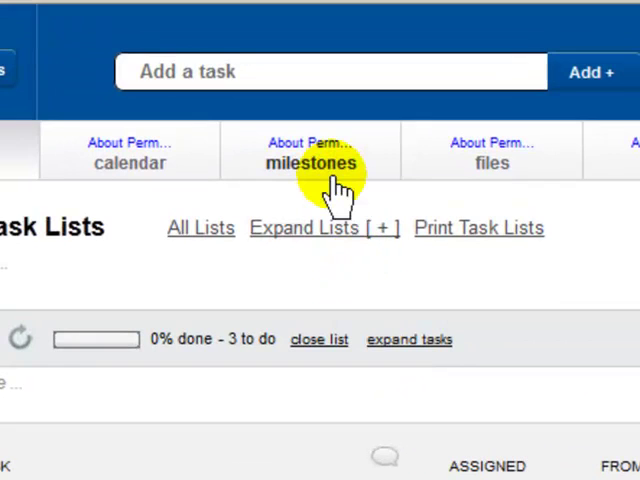
pyautogui.click(312, 164)
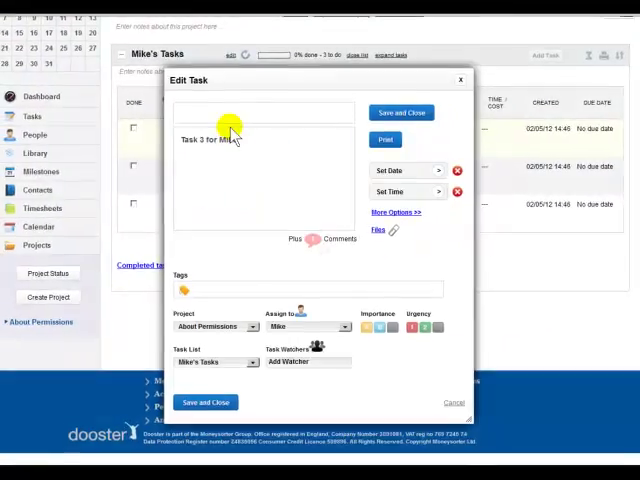
# - Return to the project's people page and grant Mike permission to edit tasks
pyautogui.click(390, 170)
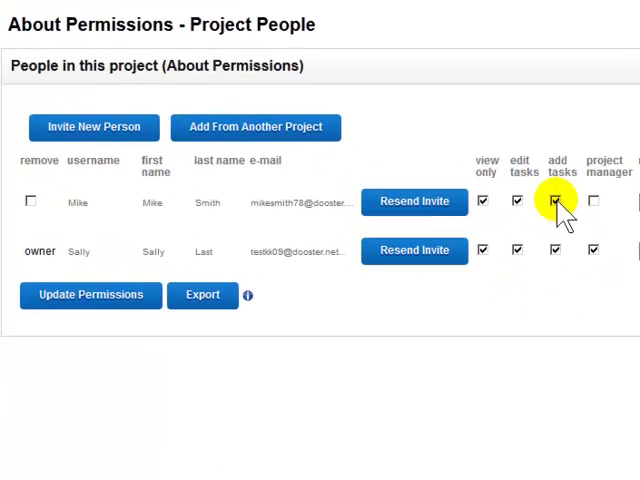
# - Grant Mike the add tasks and project manager permissions
pyautogui.click(90, 296)
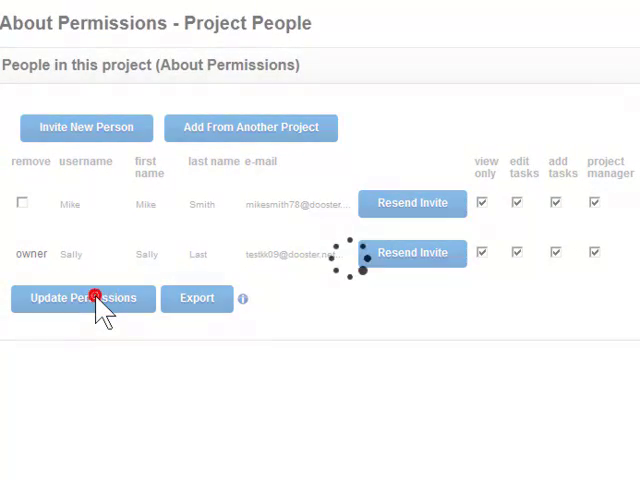
# - Save Mike's upgraded permissions with Update Permissions, ending on the Dooster homepage
pyautogui.click(82, 298)
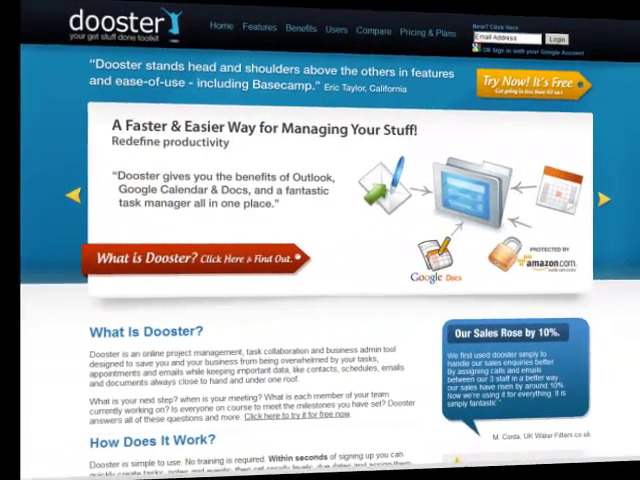